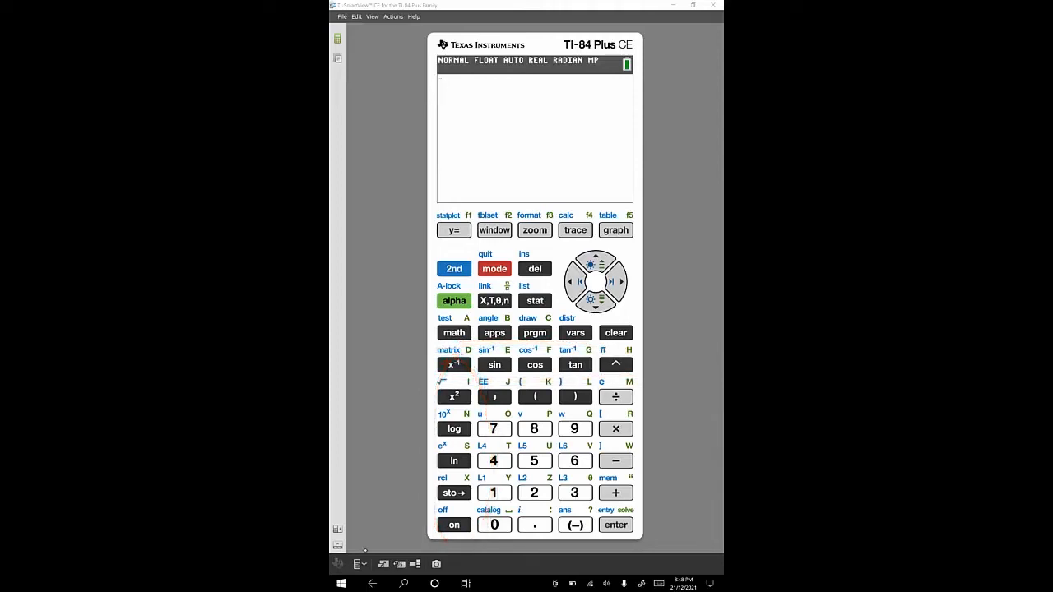
Browse the math and test function lists and try letter entry, returning home each time
left_click(454, 525)
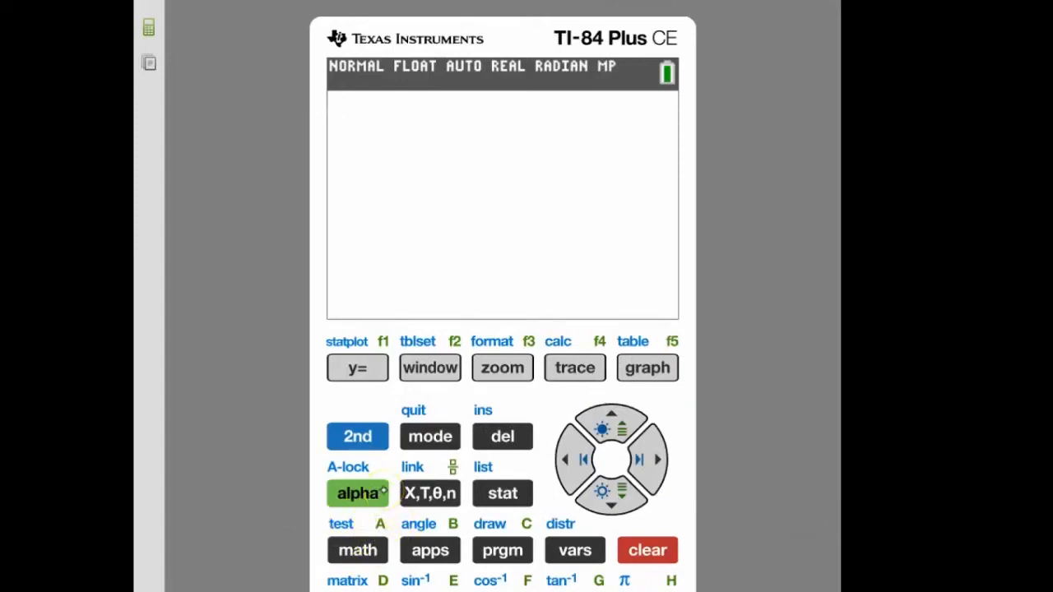
left_click(357, 550)
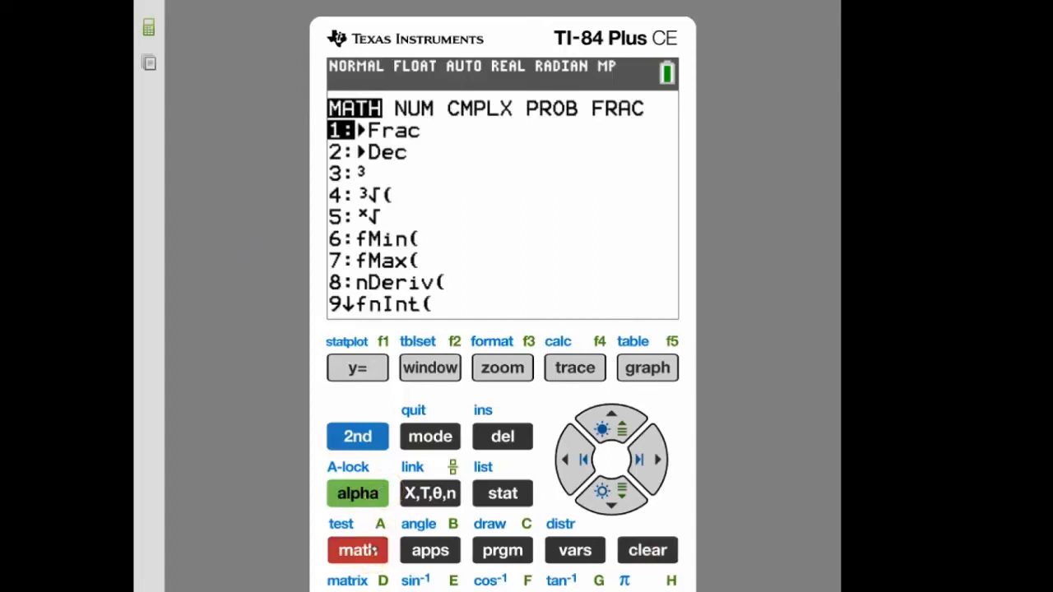
left_click(647, 549)
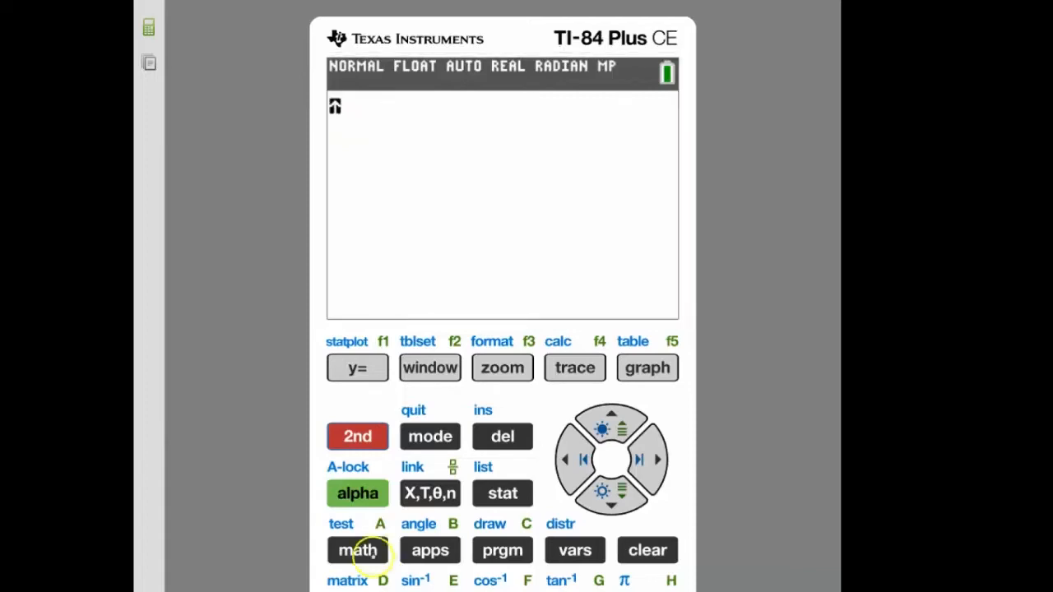
left_click(357, 550)
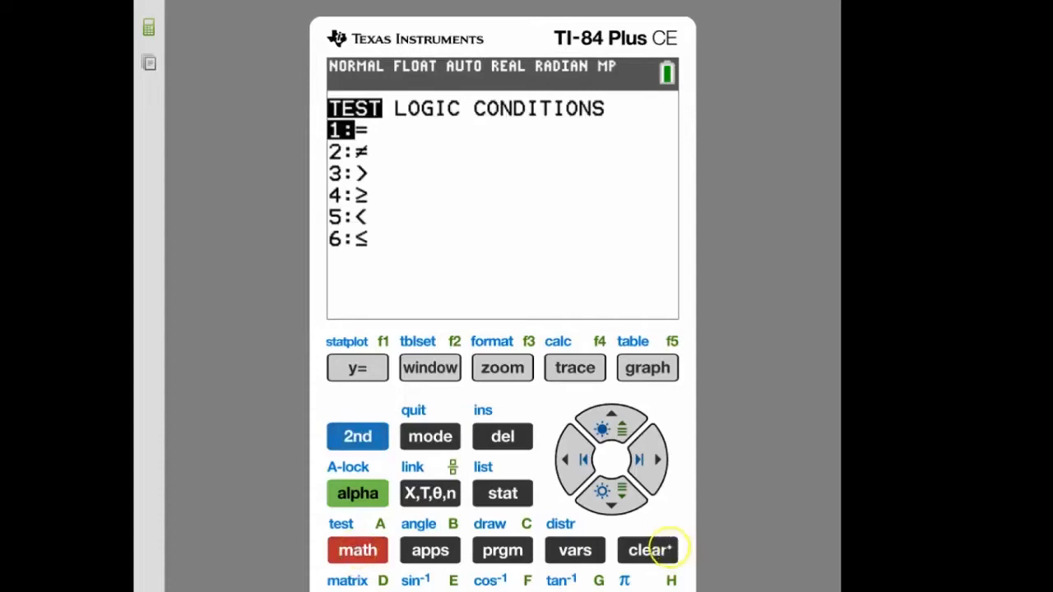
left_click(649, 549)
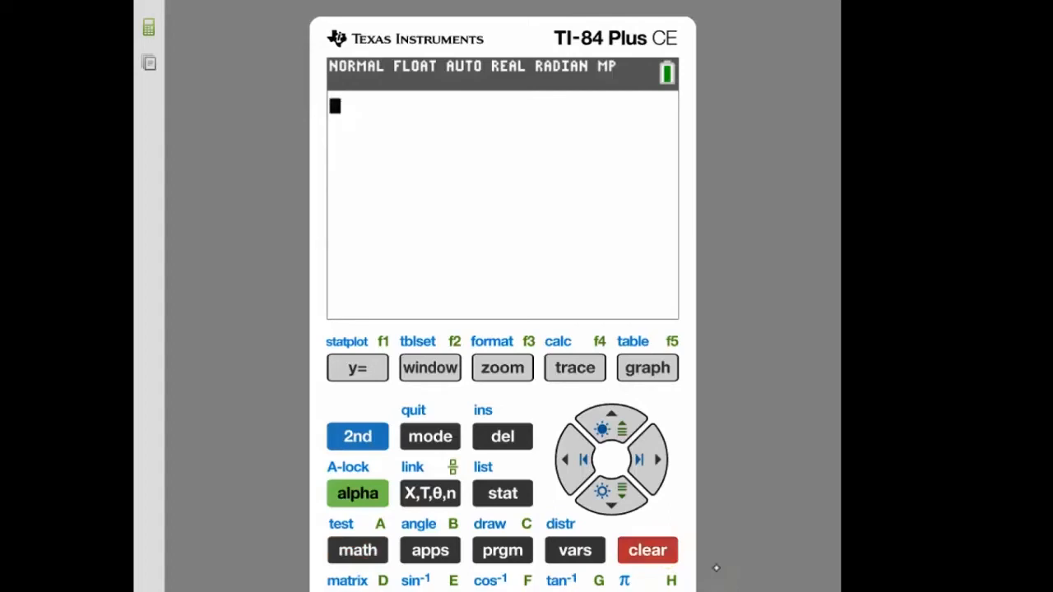
left_click(357, 493)
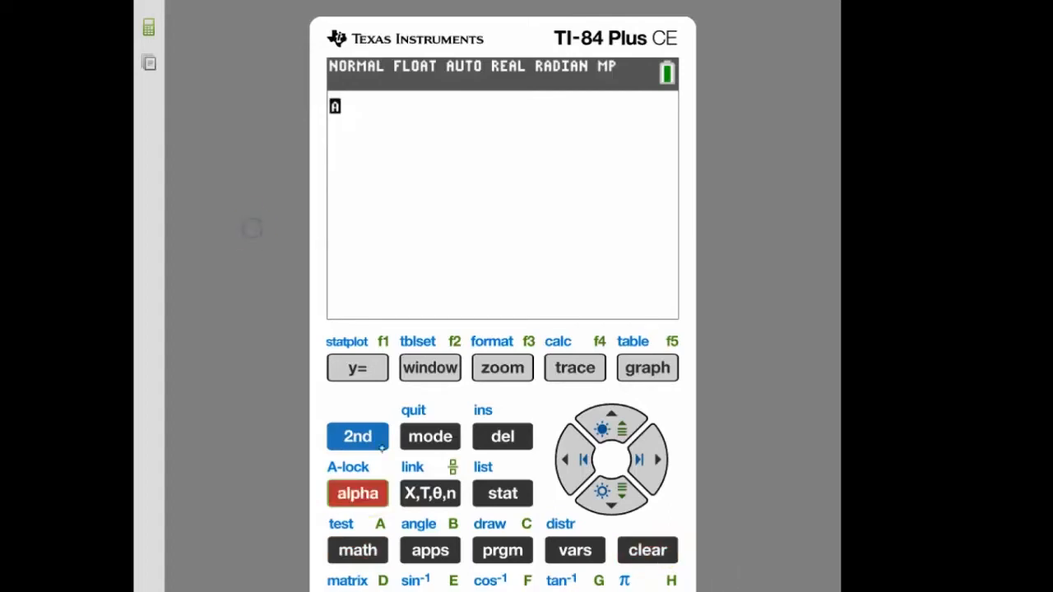
left_click(647, 551)
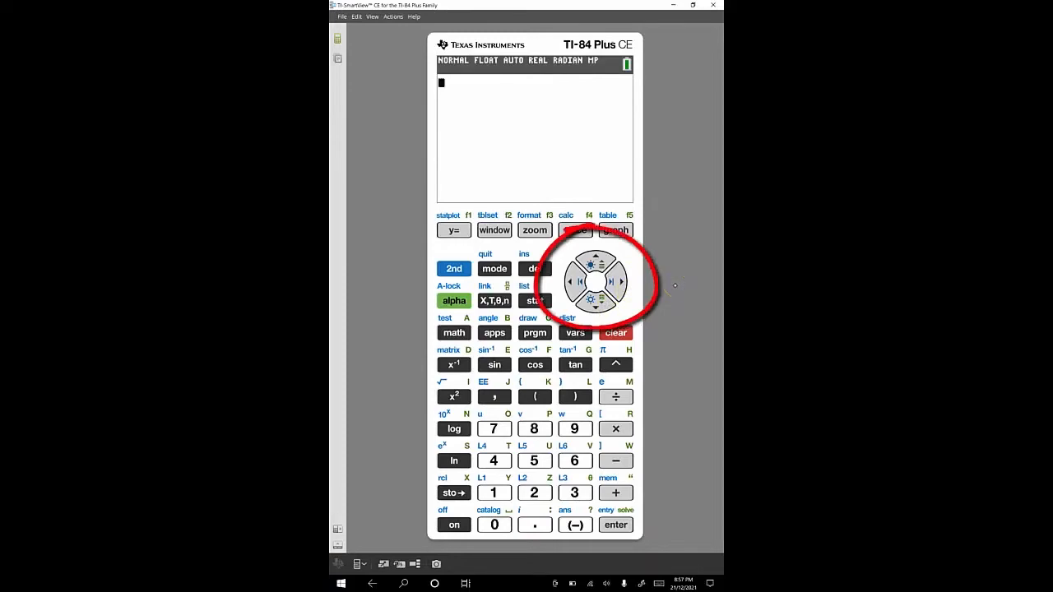
Open the math menu and move across to the PROB tab toward nCr
left_click(453, 333)
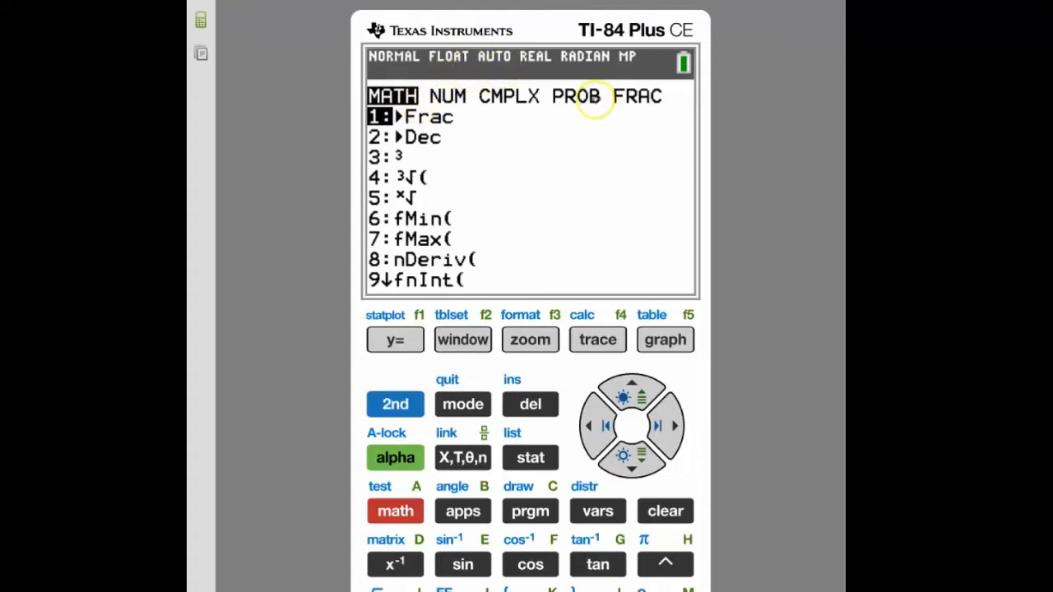
left_click(576, 96)
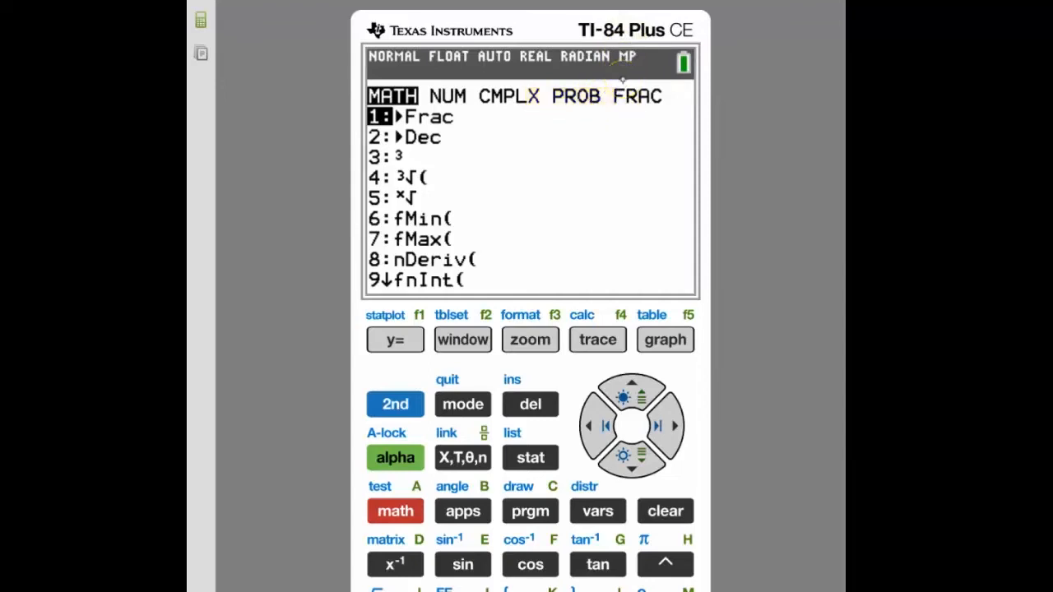
mouse_move(679, 409)
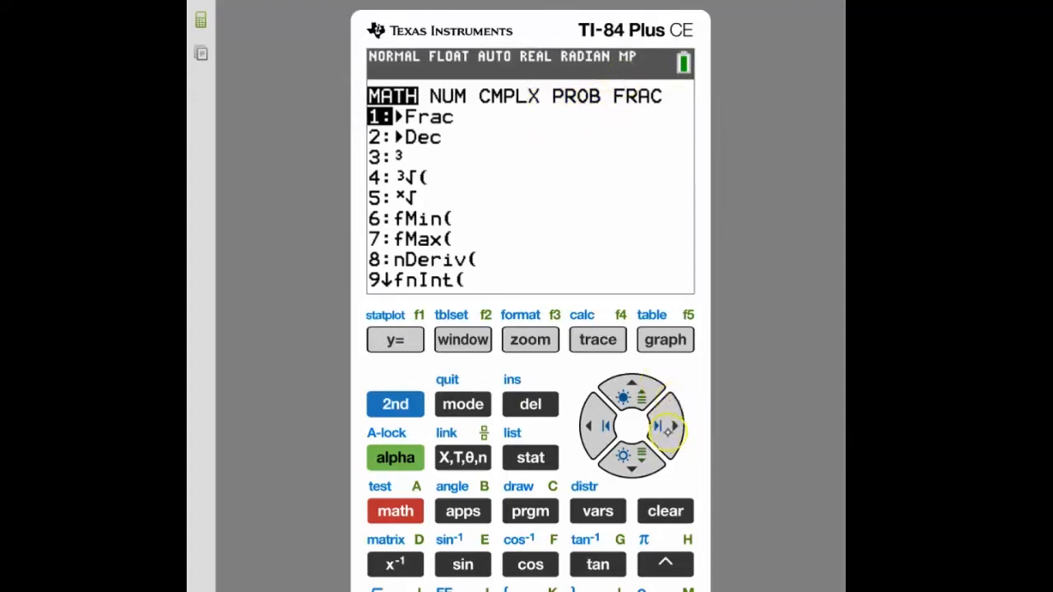
left_click(671, 425)
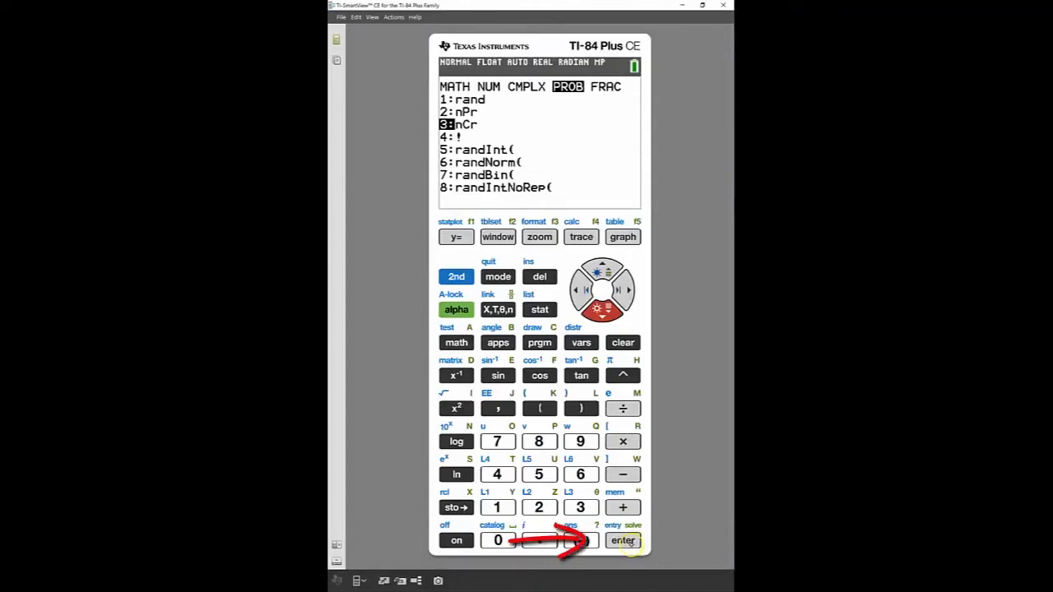
Paste nCr and evaluate 7 nCr 2 on the home screen, giving 21
left_click(622, 540)
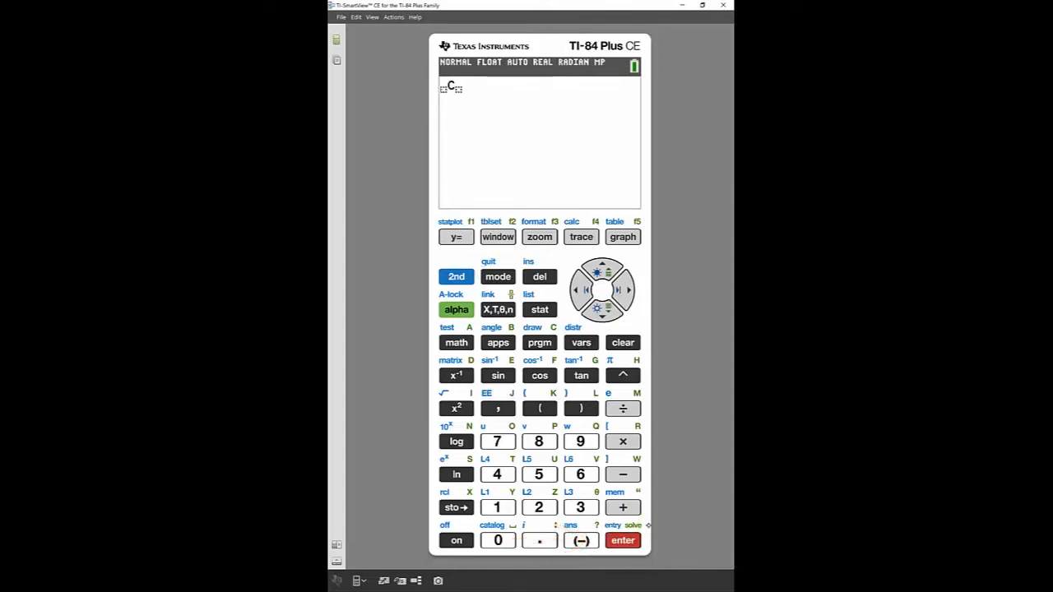
left_click(496, 442)
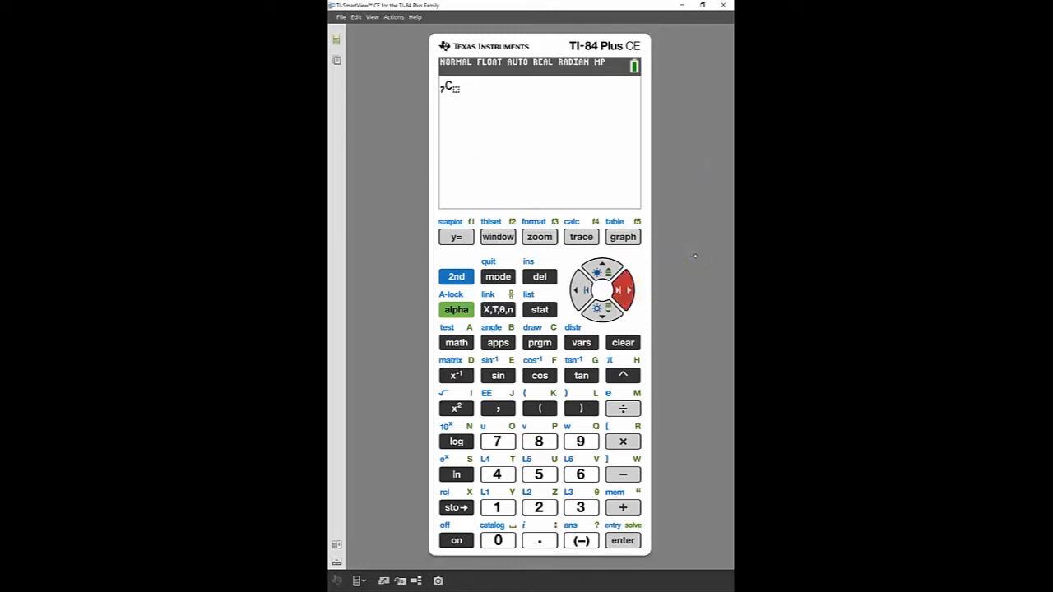
left_click(539, 507)
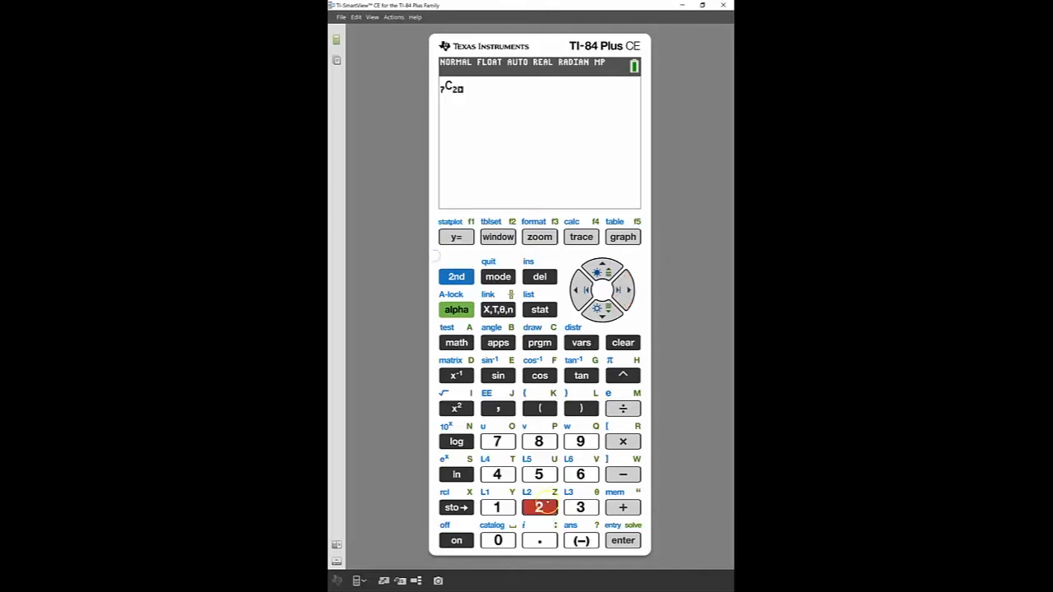
left_click(623, 539)
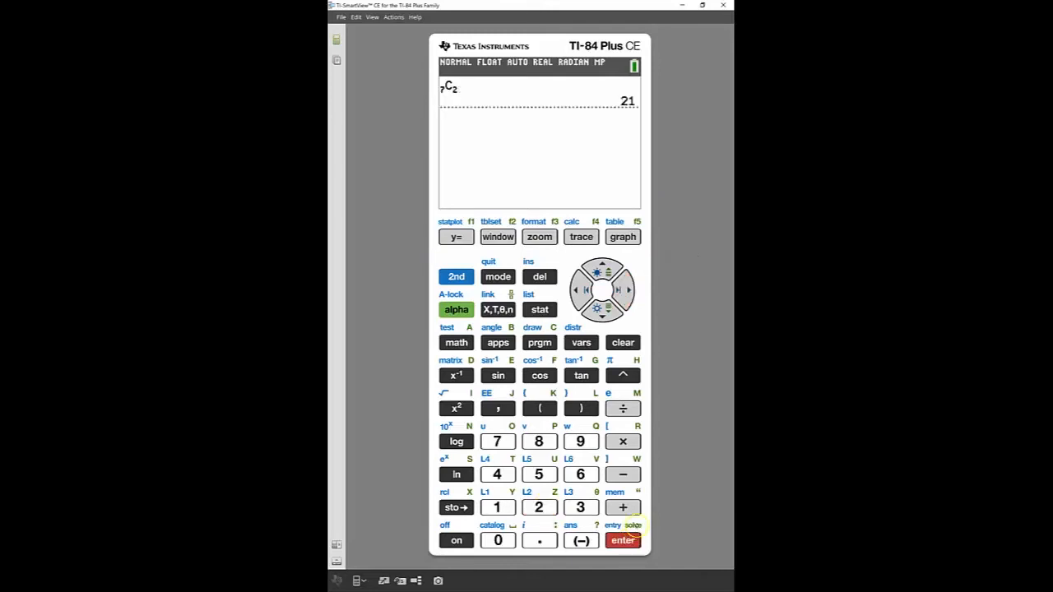
left_click(623, 540)
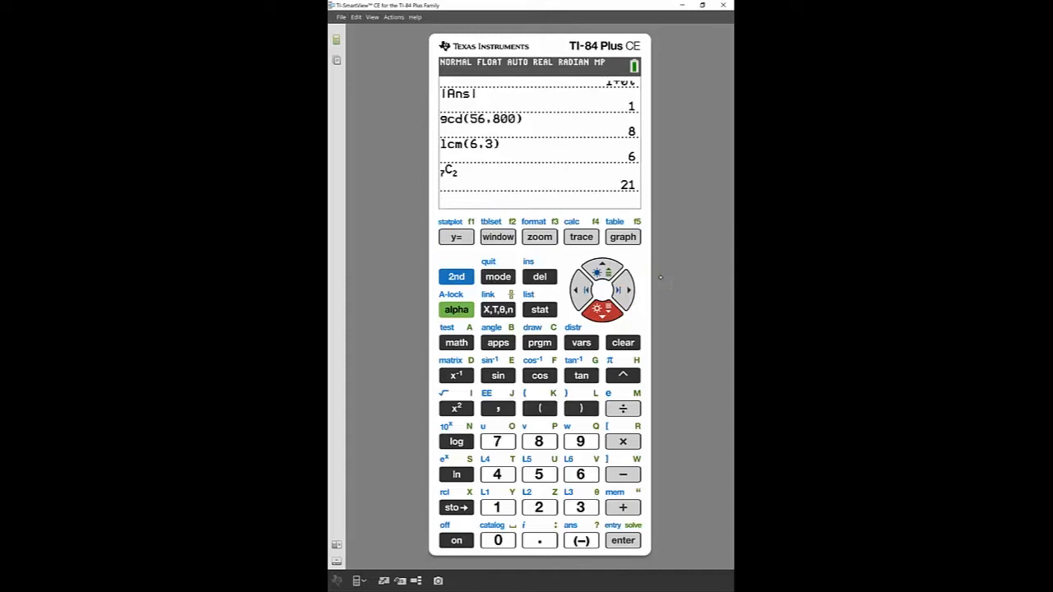
left_click(623, 342)
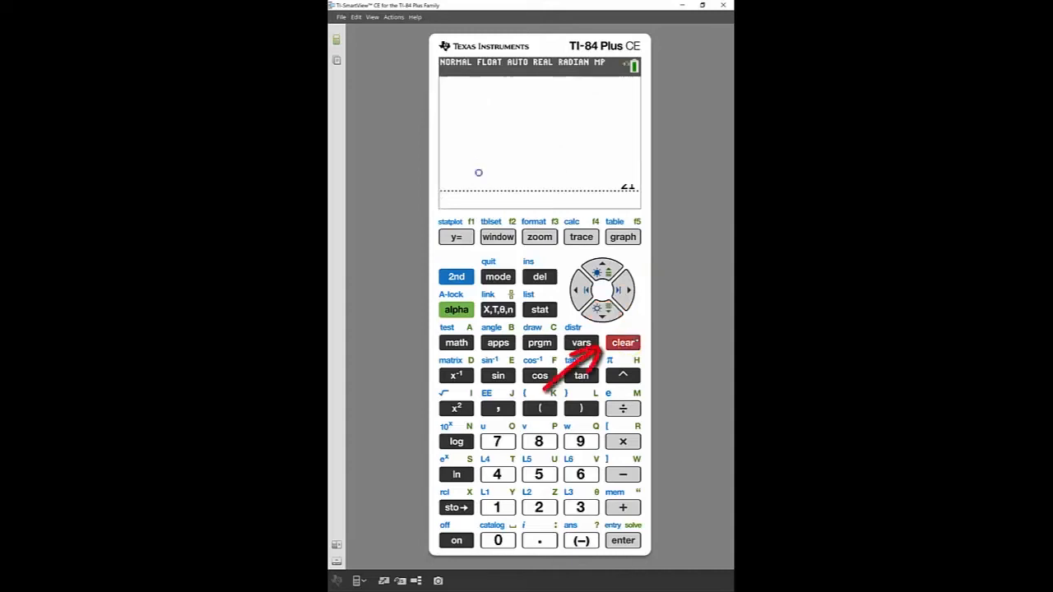
left_click(623, 342)
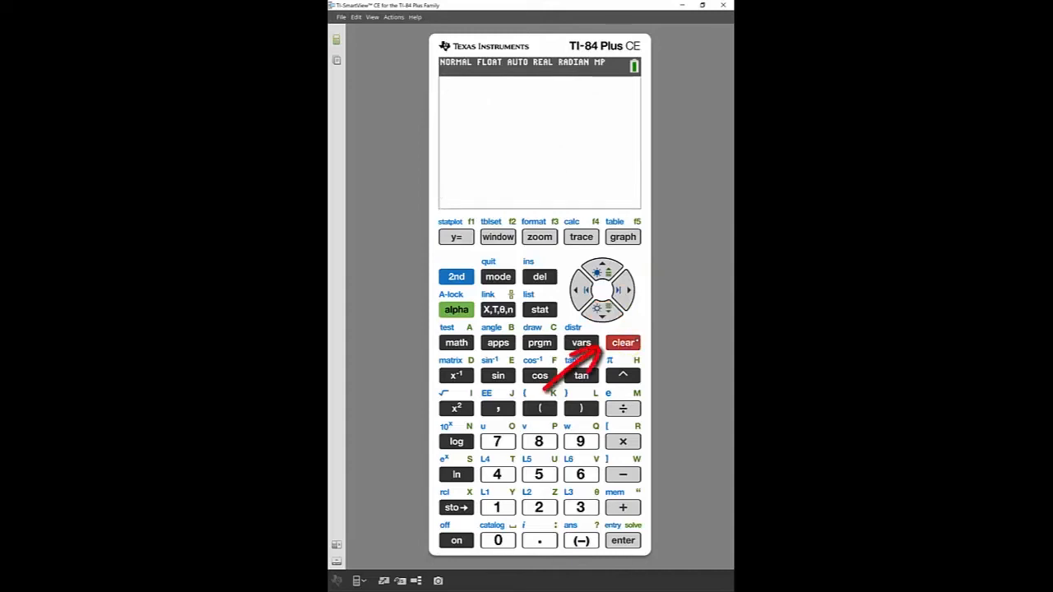
left_click(622, 342)
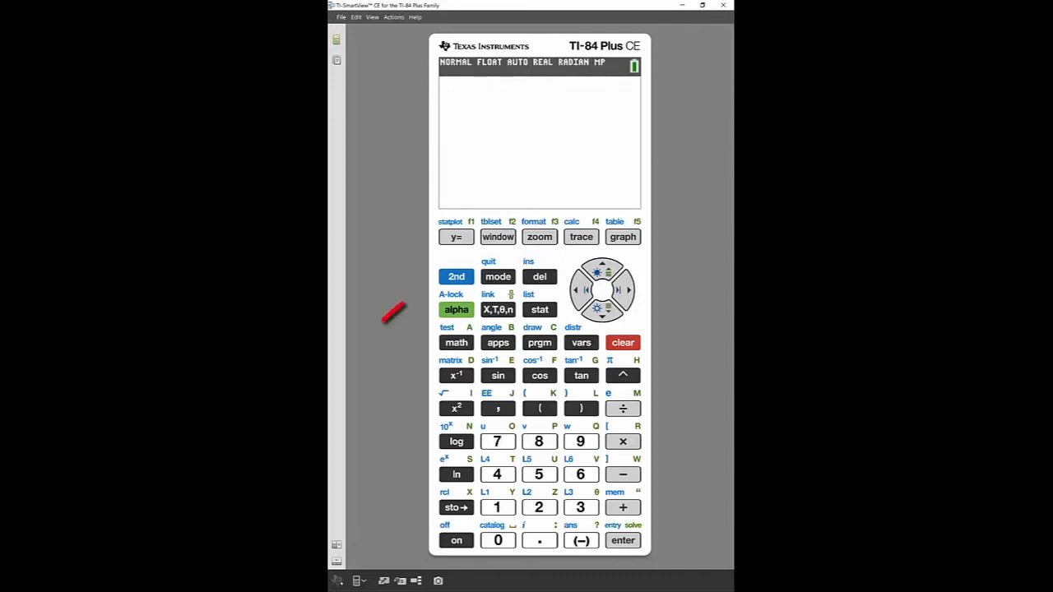
left_click(456, 277)
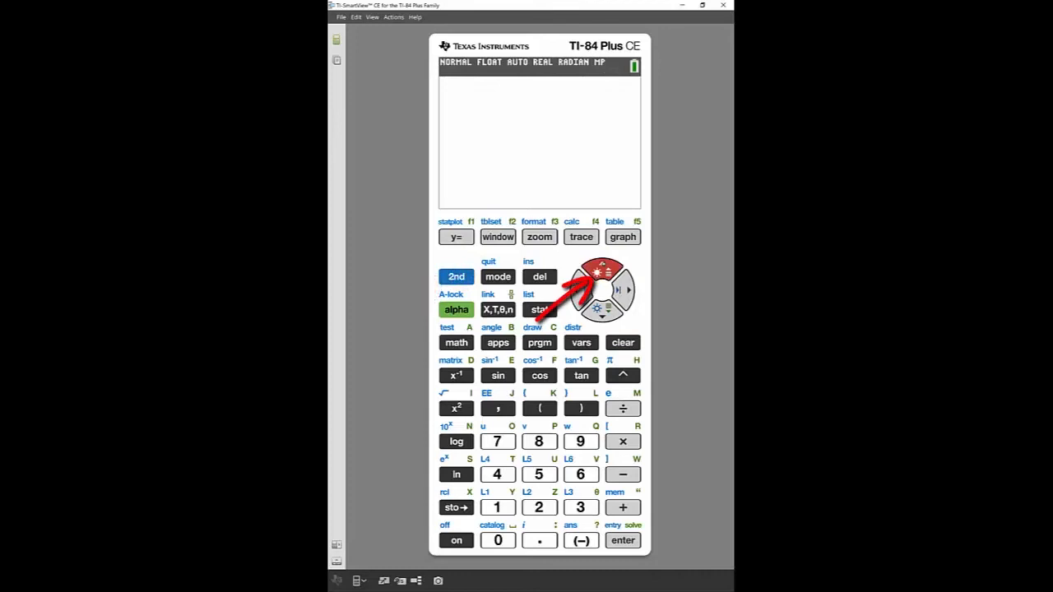
left_click(456, 276)
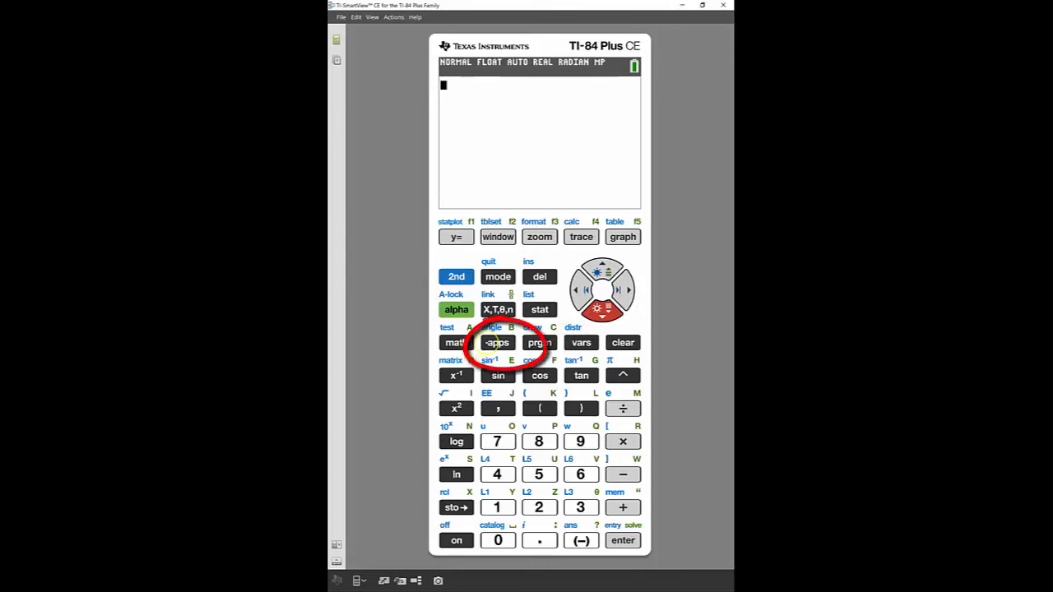
Open the installed apps list and start the Periodic Table app
left_click(497, 343)
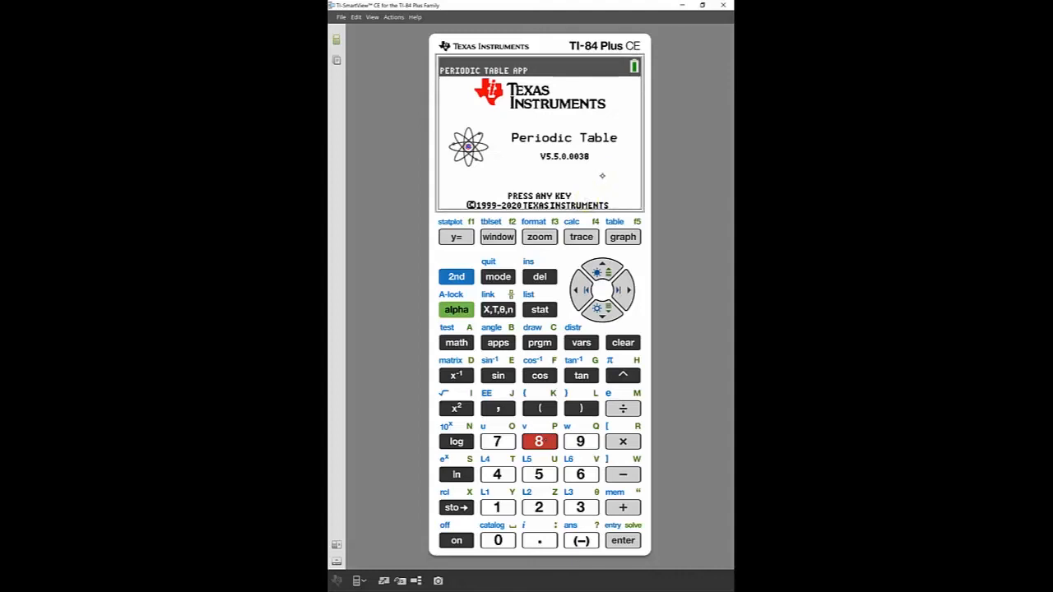
Skip the Periodic Table splash, view the element list, then quit the app
left_click(581, 474)
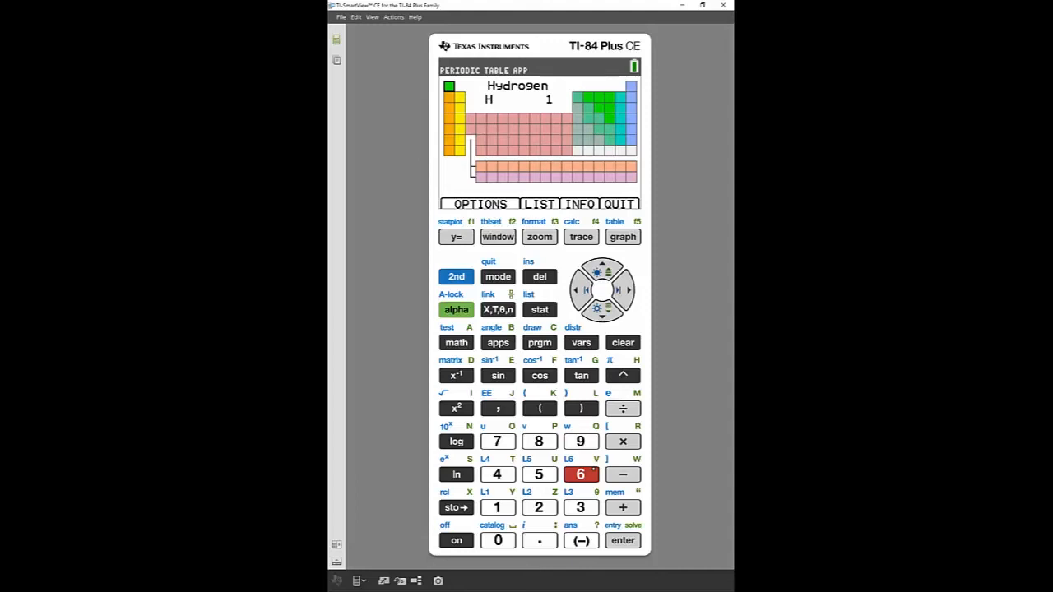
mouse_move(646, 236)
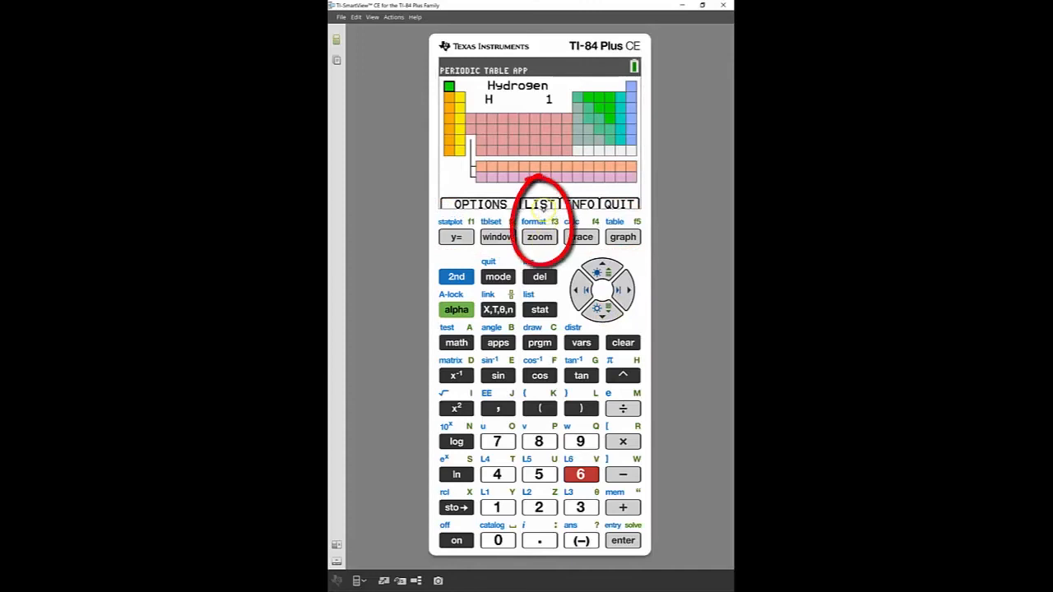
left_click(540, 237)
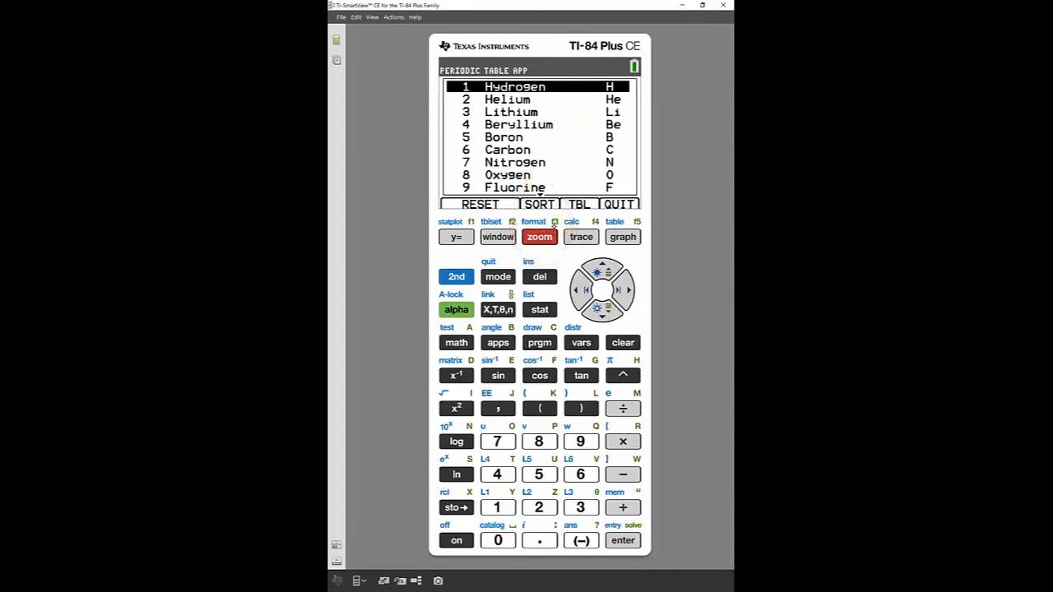
left_click(623, 237)
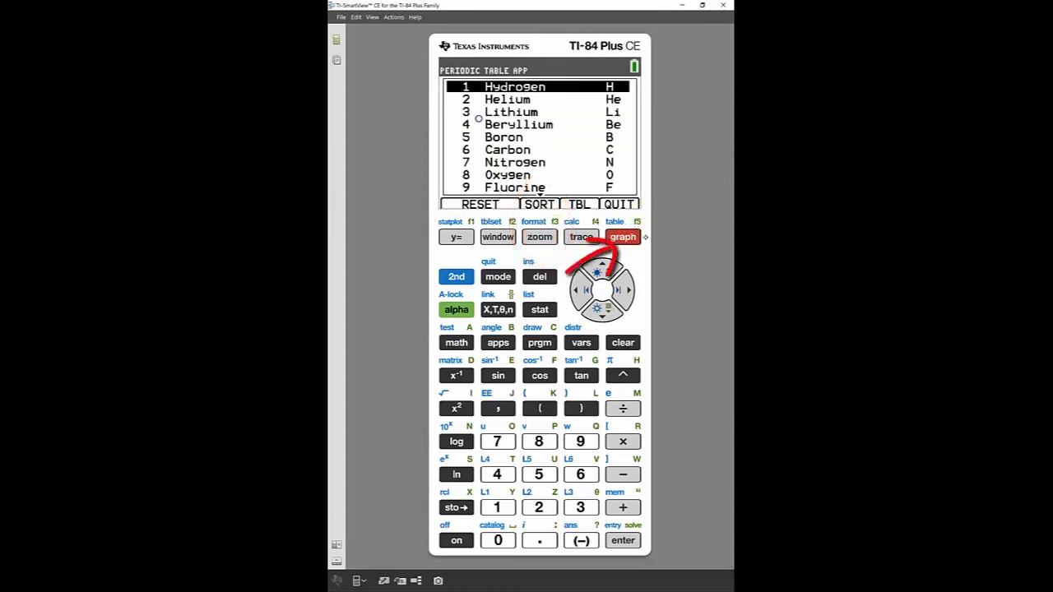
left_click(623, 237)
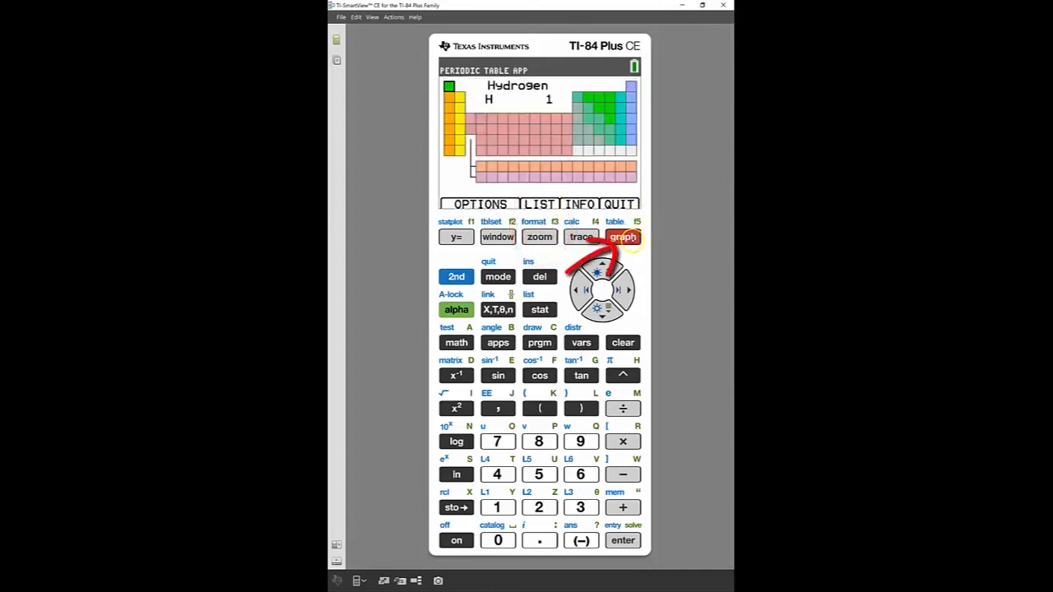
left_click(623, 237)
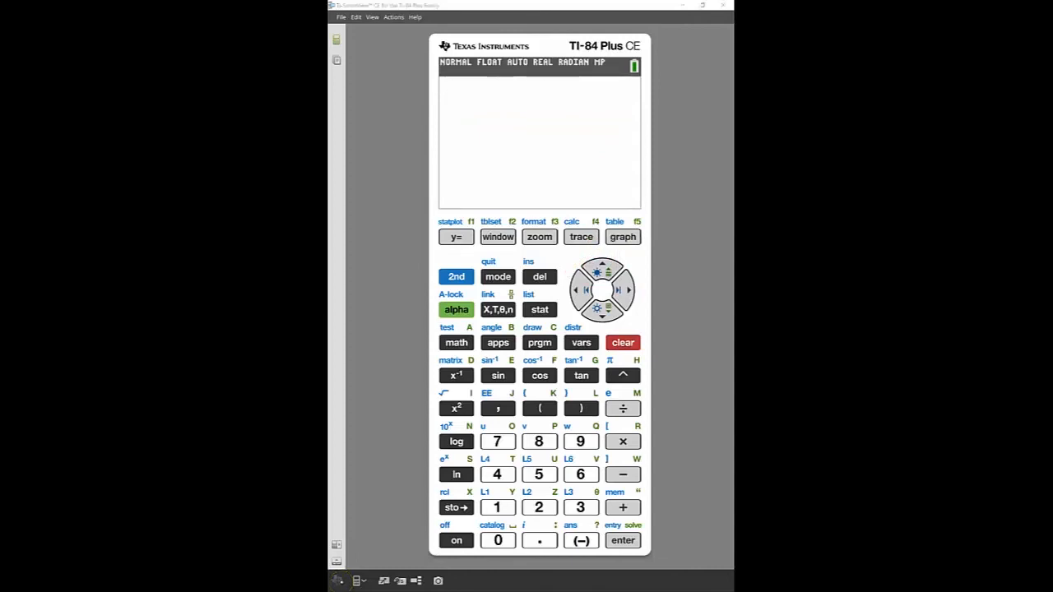
Open the catalog, jump to the G entries and move to gcd( for its help
left_click(456, 277)
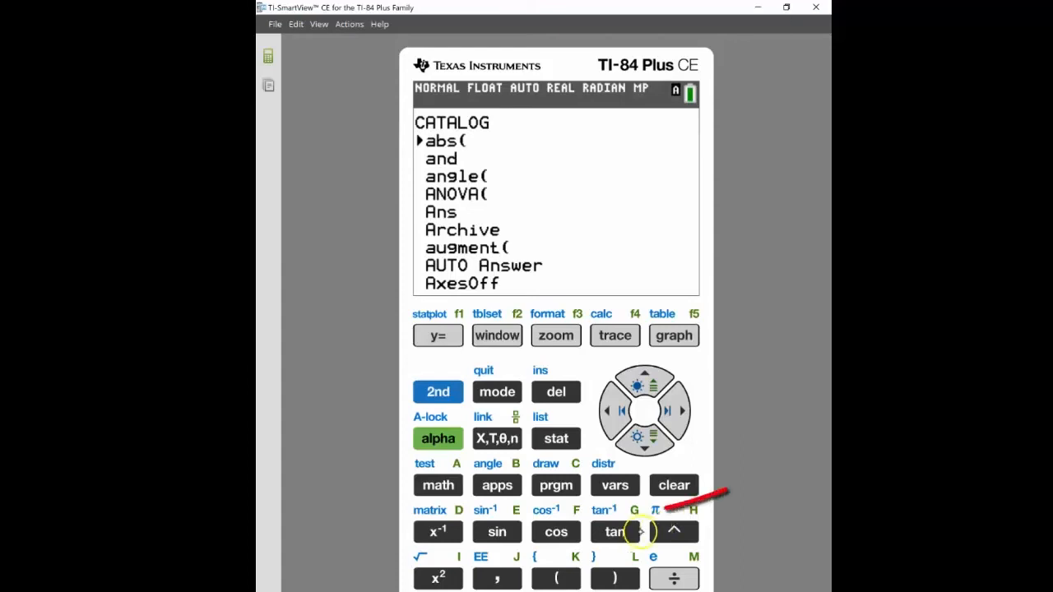
left_click(614, 531)
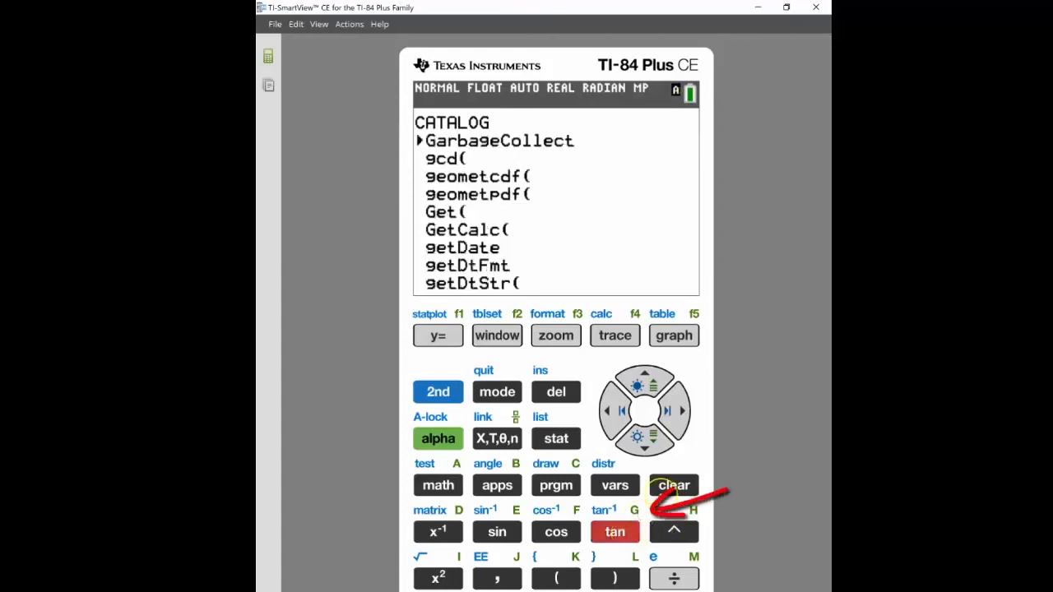
left_click(645, 436)
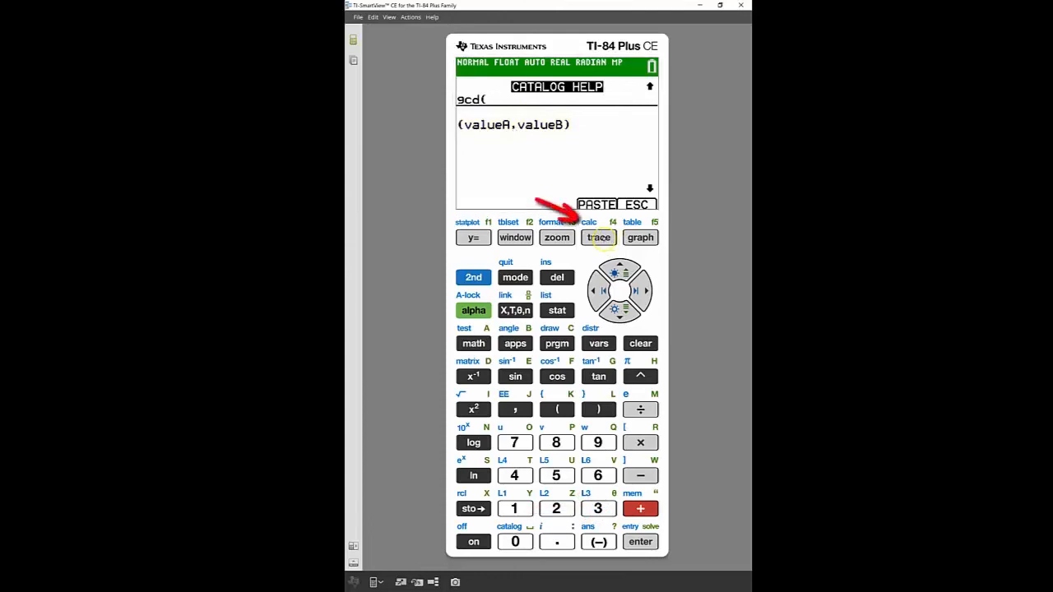
Paste gcd( from catalog help and enter 81,105 to get 3
left_click(599, 238)
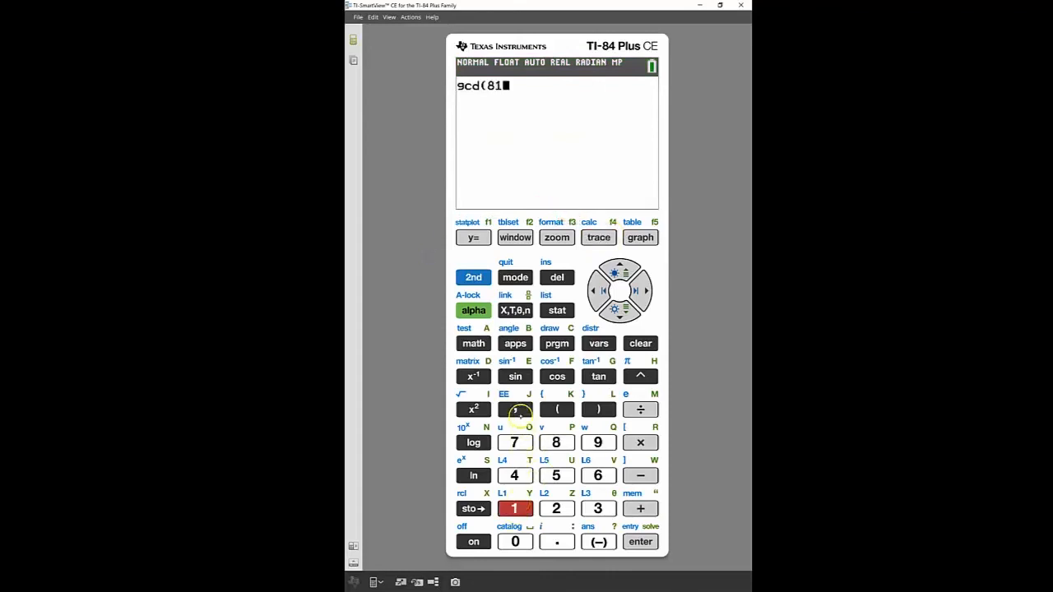
left_click(515, 541)
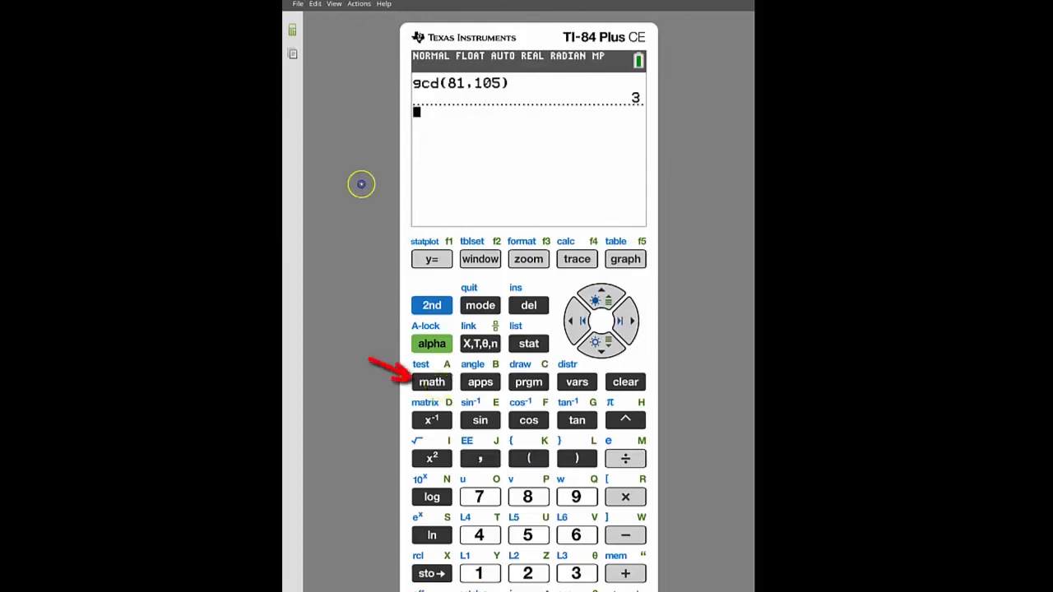
left_click(431, 382)
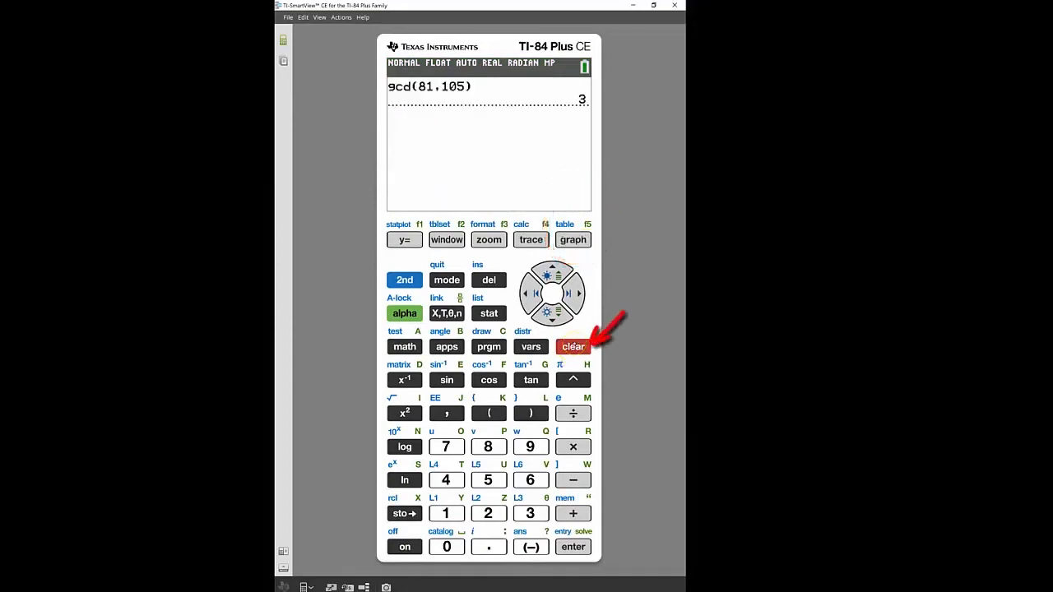
left_click(573, 346)
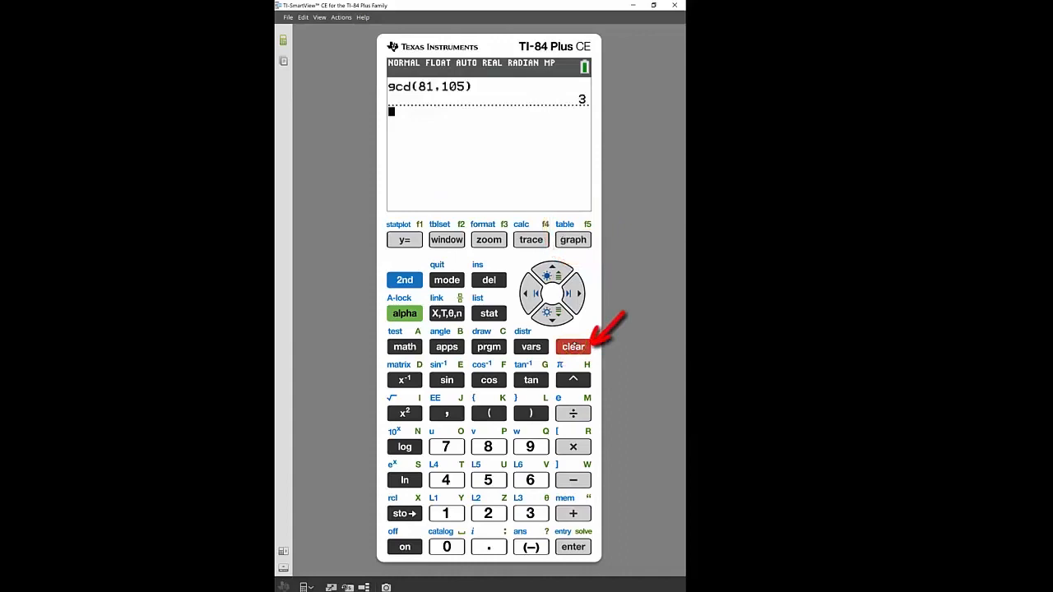